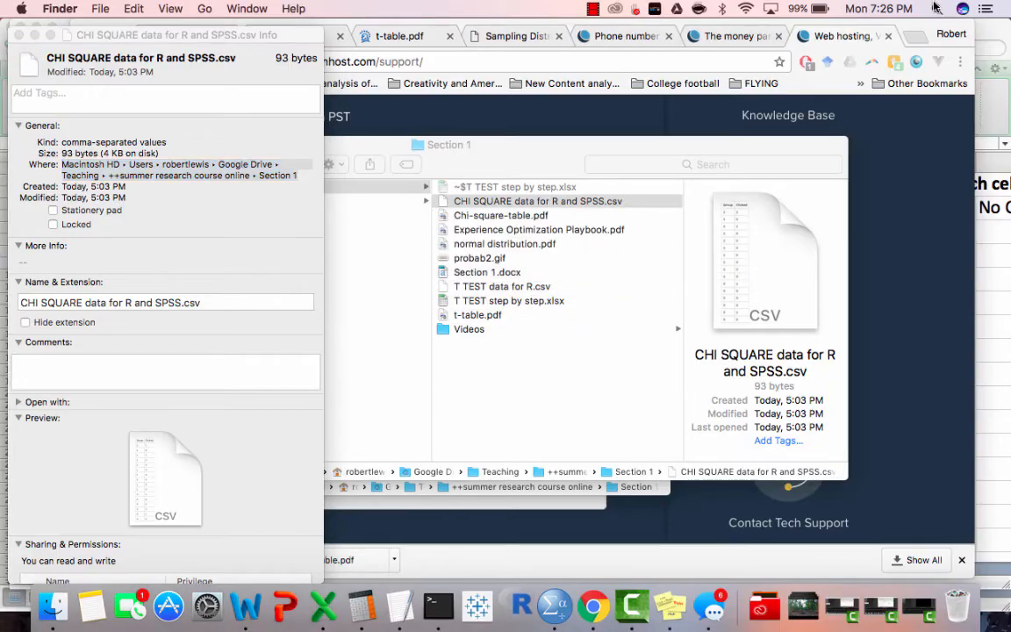
# Launch R from the Dock so the console is ready for commands.
pyautogui.click(519, 606)
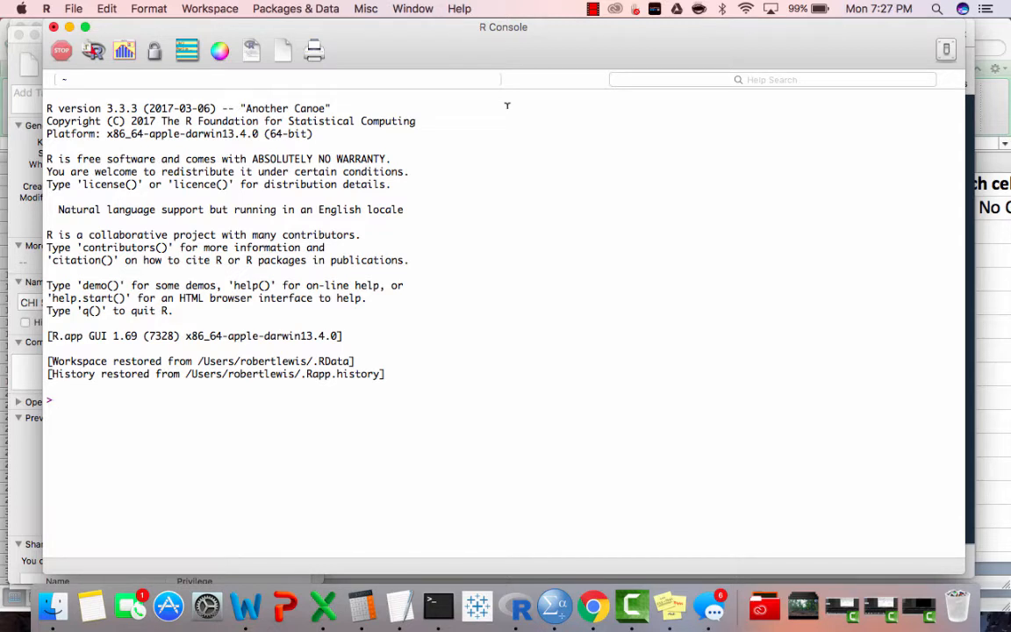
# Read the chi-square CSV from the Teaching folder into MyData with read.csv.
pyautogui.write('MyData')
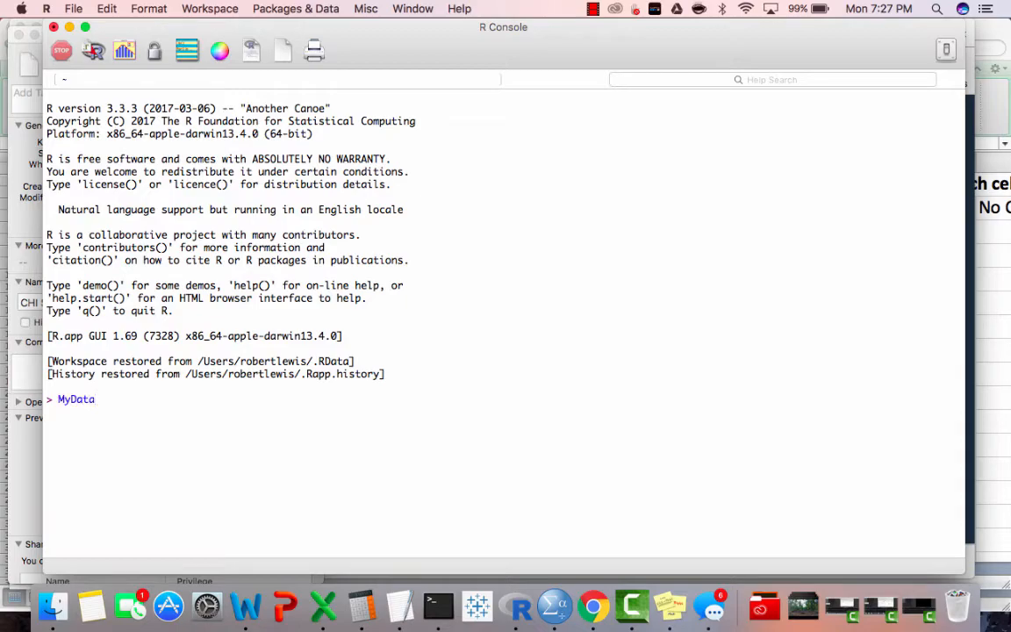
pyautogui.write('<-')
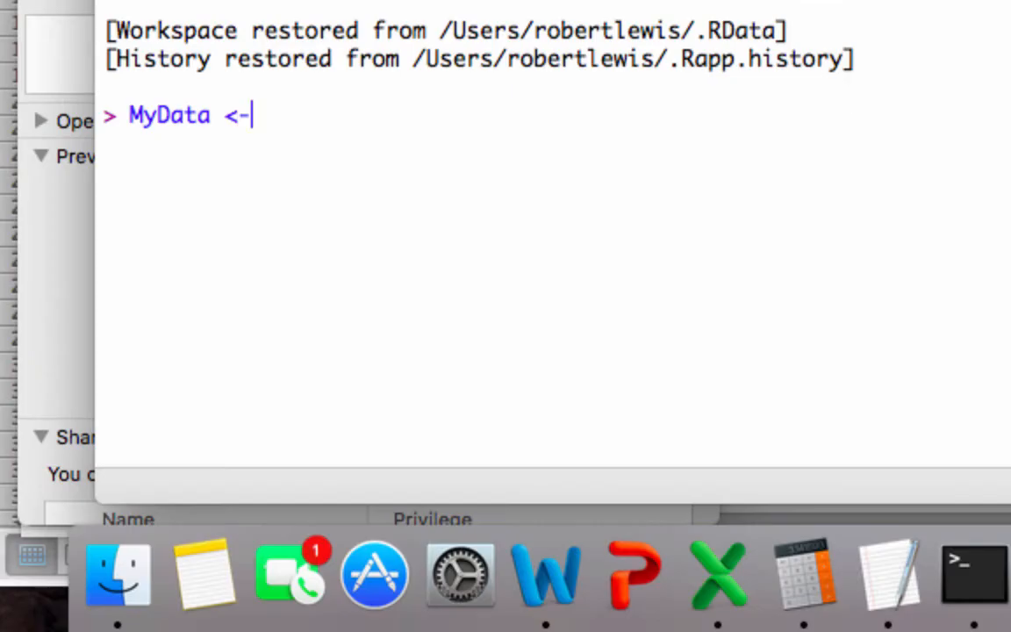
pyautogui.write('read')
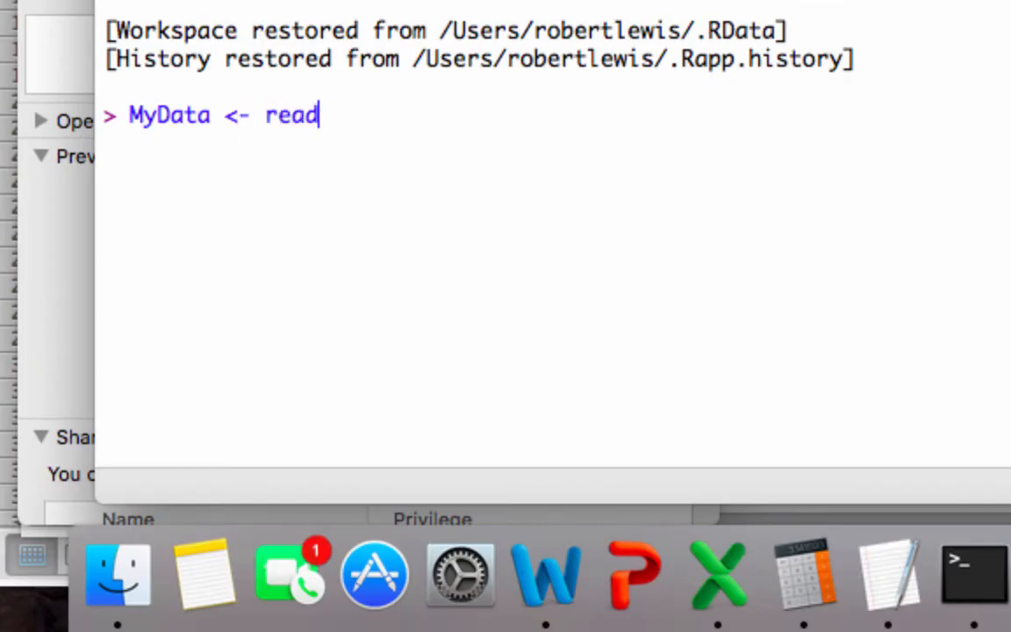
pyautogui.write('.csv()')
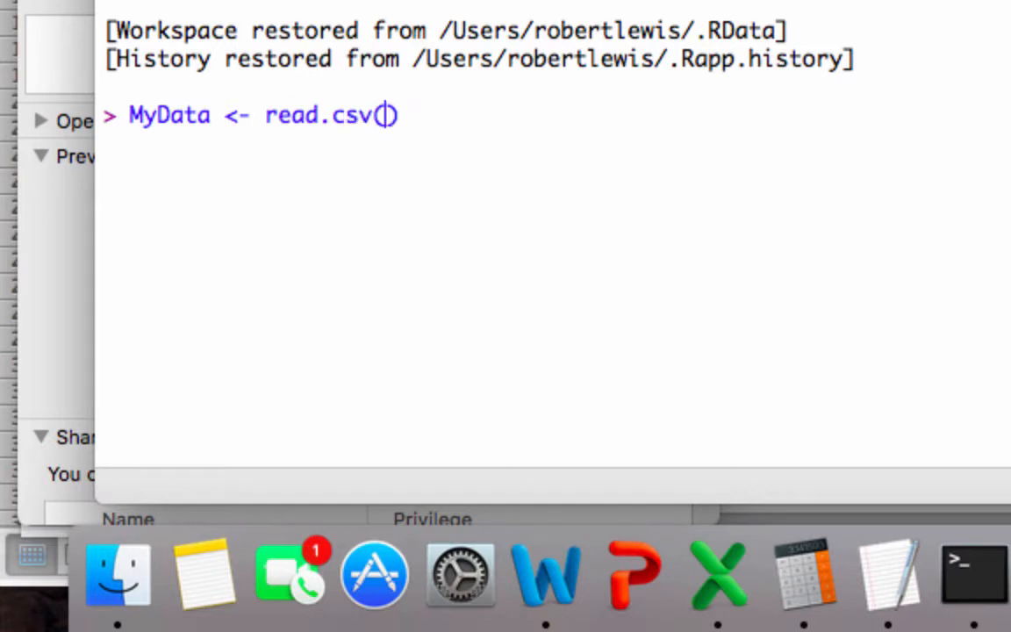
pyautogui.write('"')
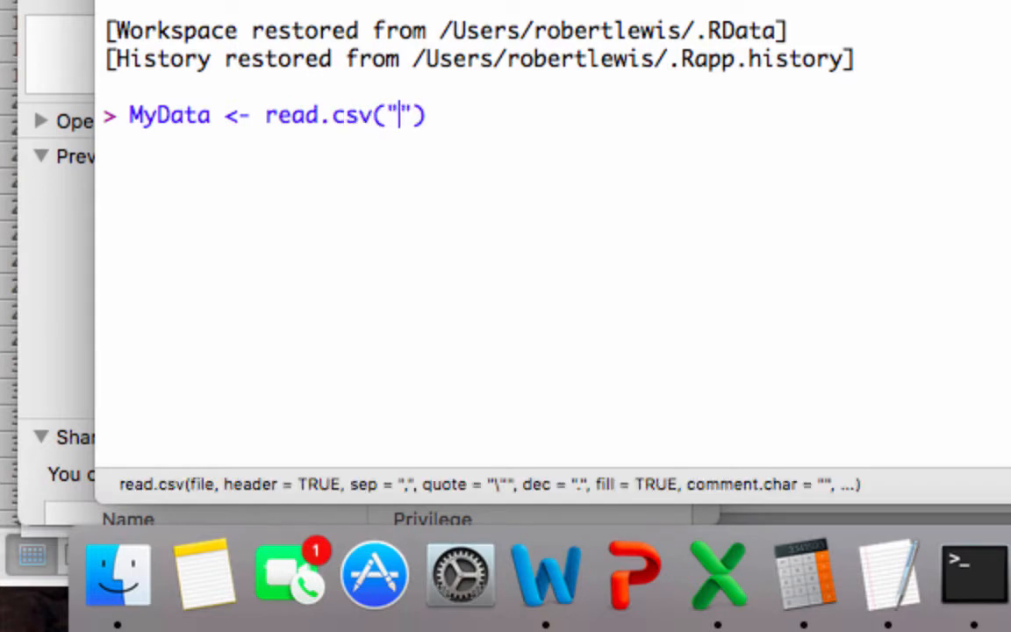
pyautogui.write('/Users/robertlewis/Google Drive/Teaching/++summer research cou')
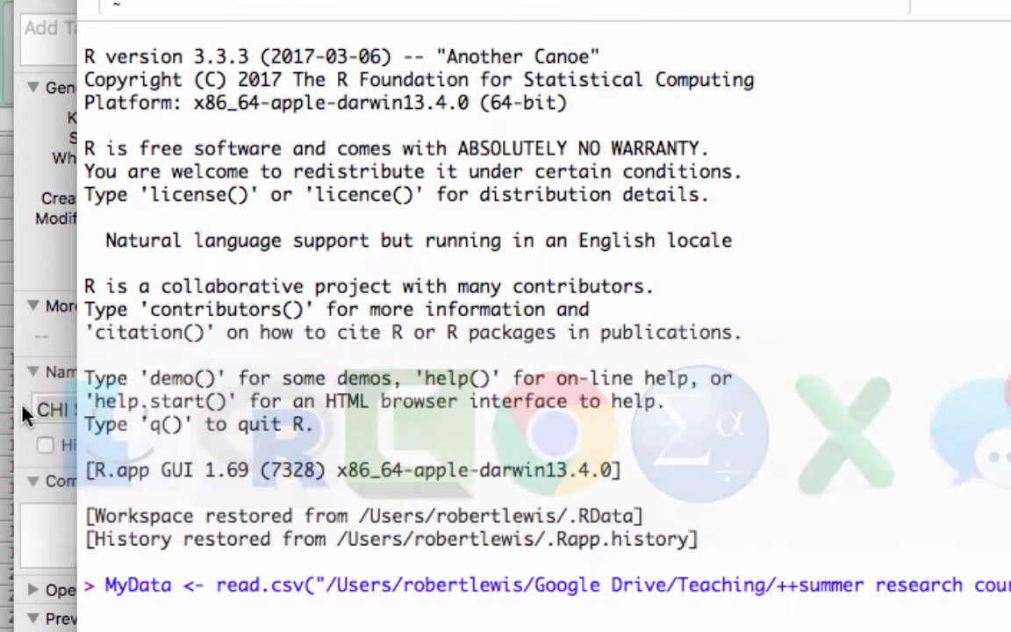
# Print MyData to show its 20 rows of Group and Clicked values.
pyautogui.scroll(-3)
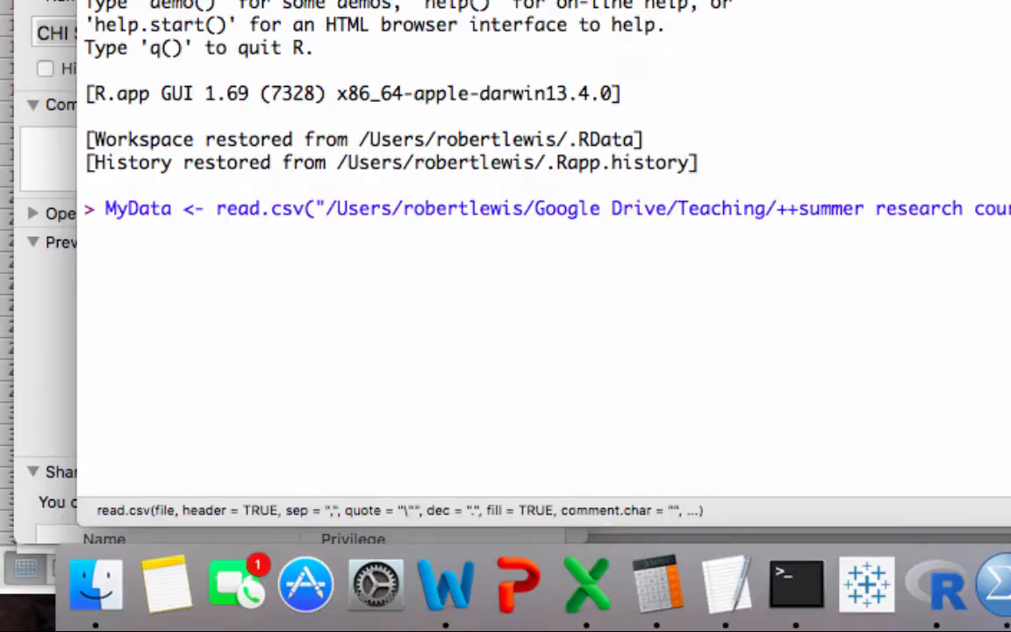
pyautogui.write('MyDat')
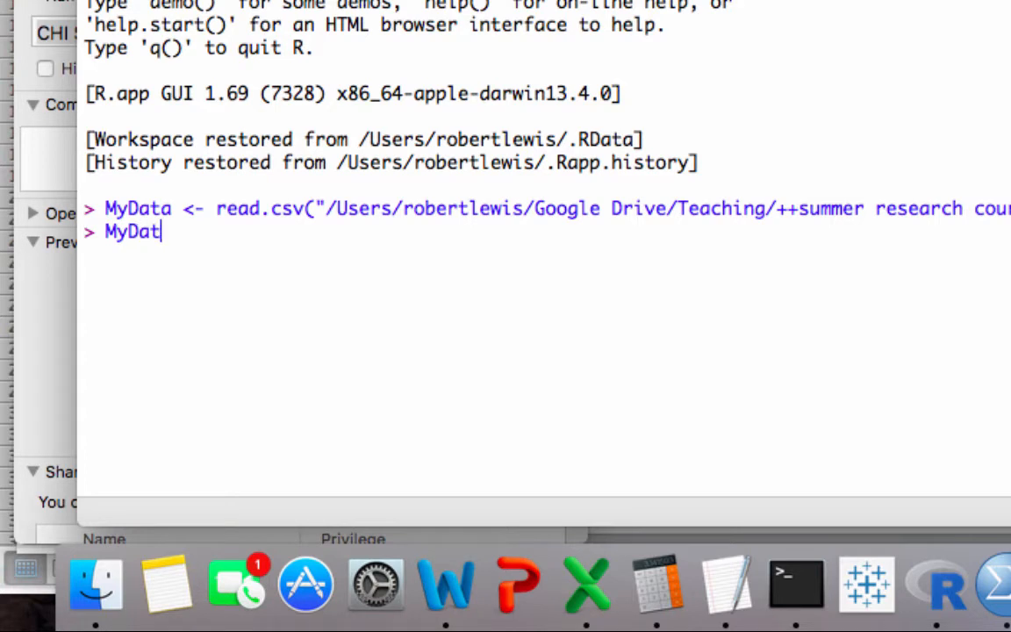
pyautogui.press('Return')
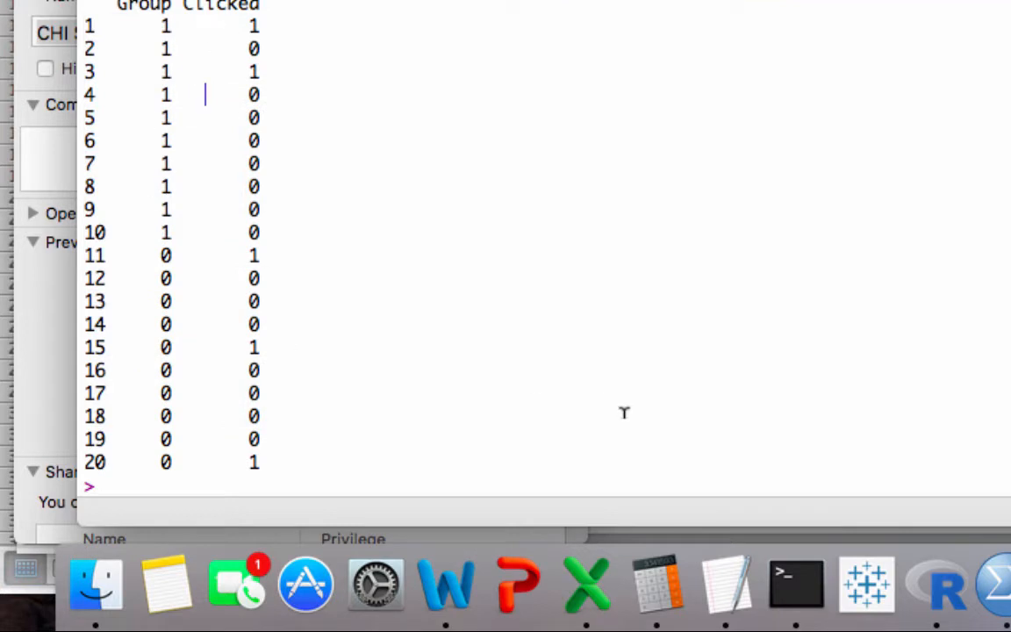
pyautogui.moveTo(205, 478)
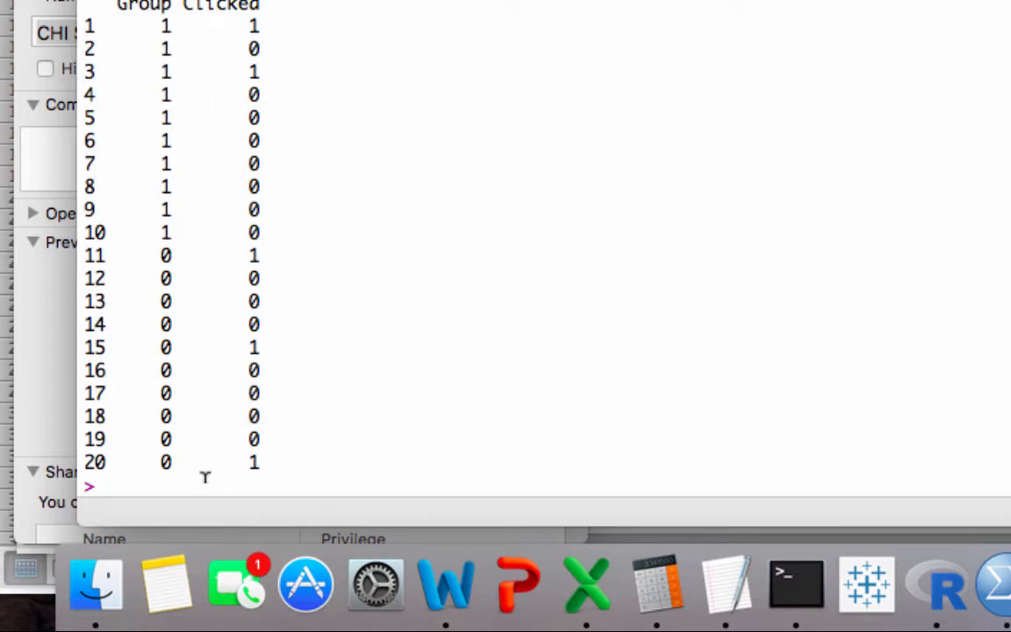
# Enter tbl <- table(MyData$Group, MyData$Clicked) to cross-tabulate Group by Clicked.
pyautogui.write('tb')
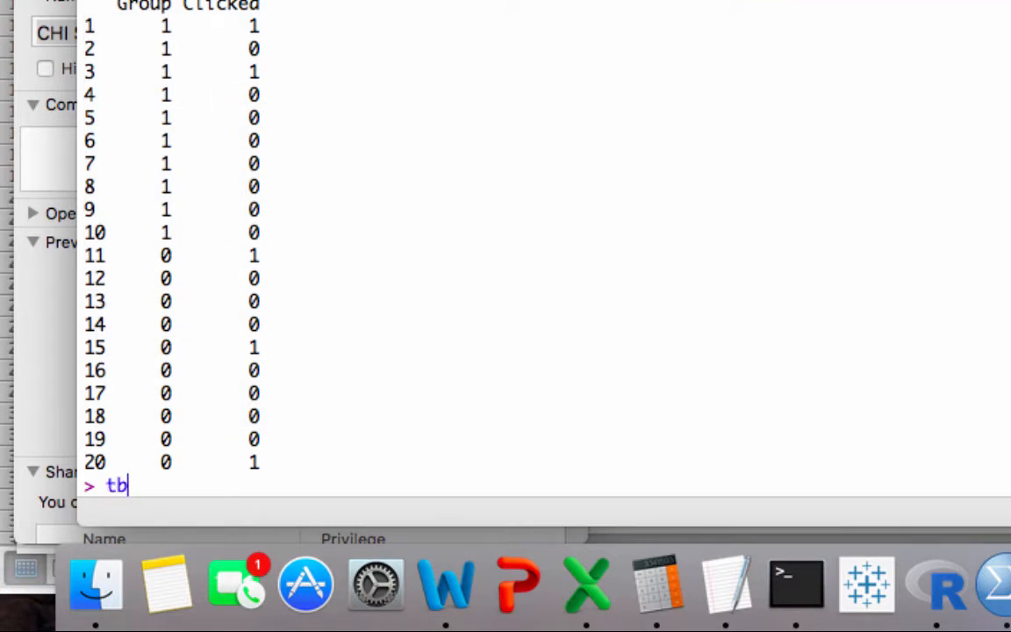
pyautogui.write('l <')
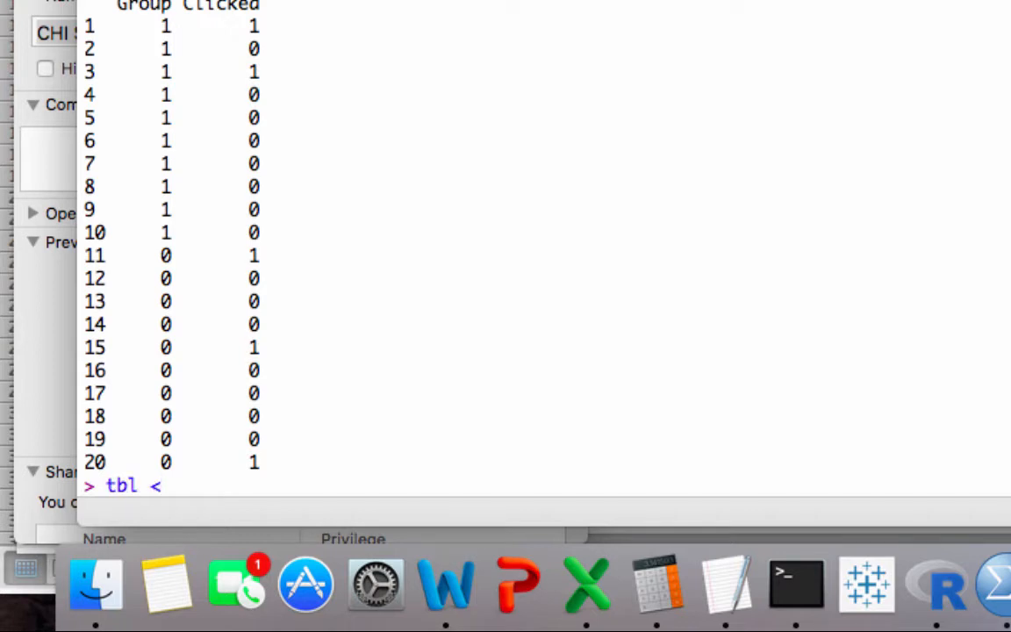
pyautogui.write('-')
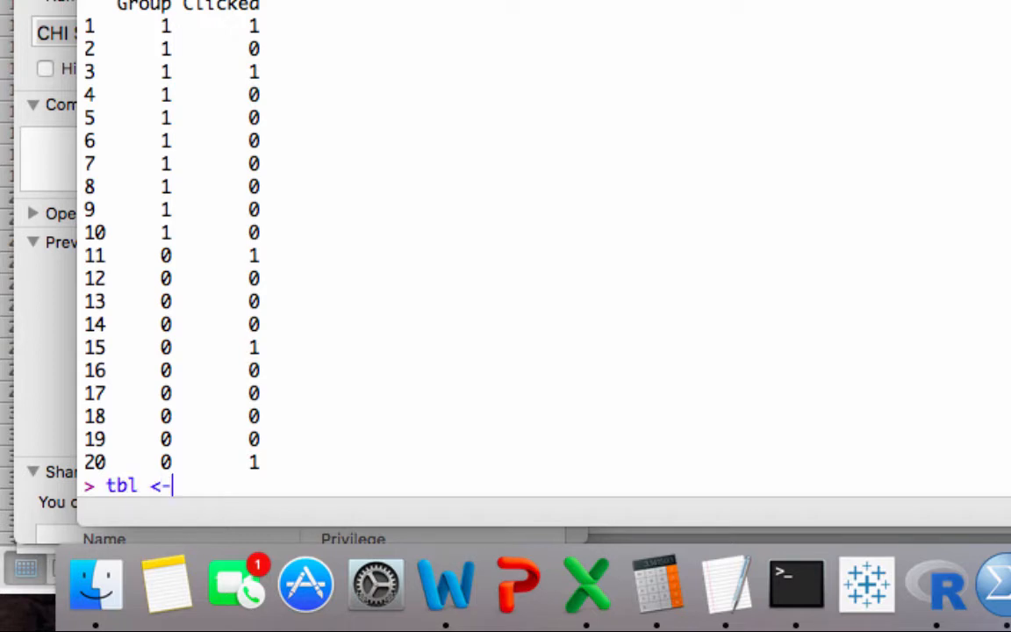
pyautogui.write('table')
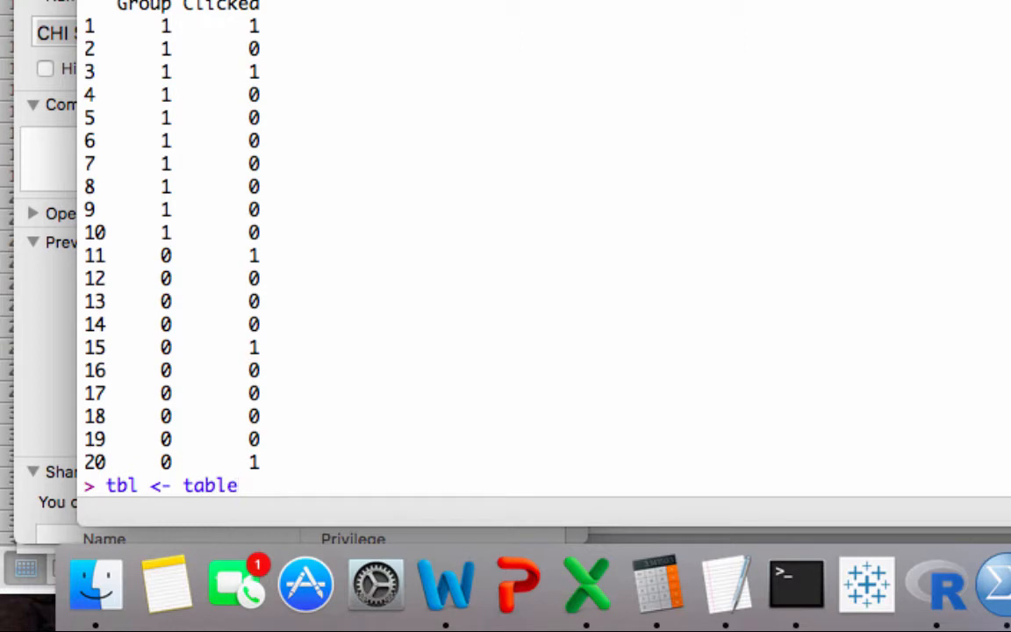
pyautogui.write('(')
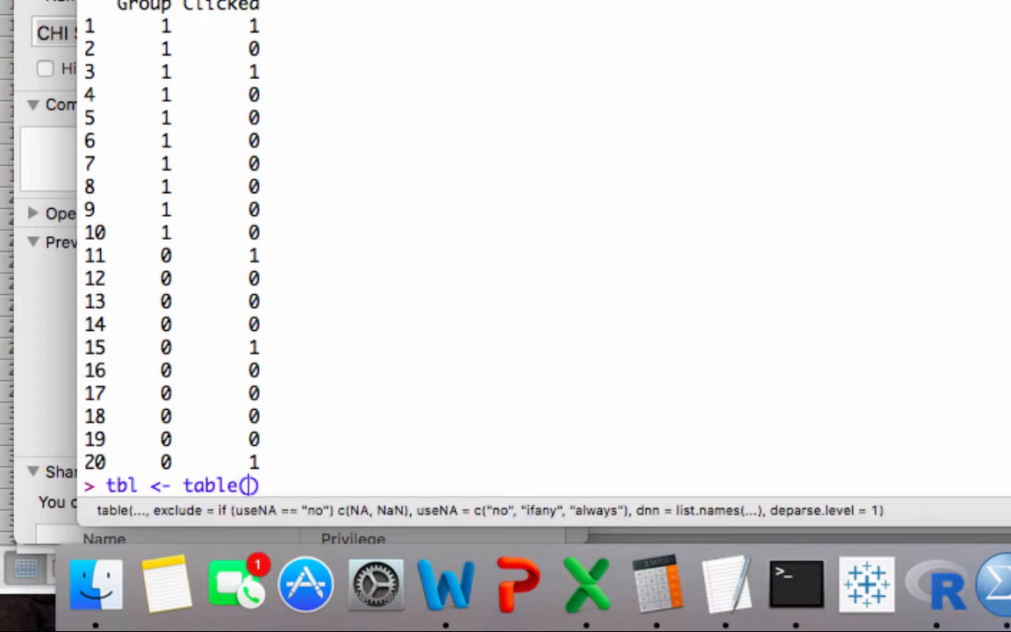
pyautogui.write('My')
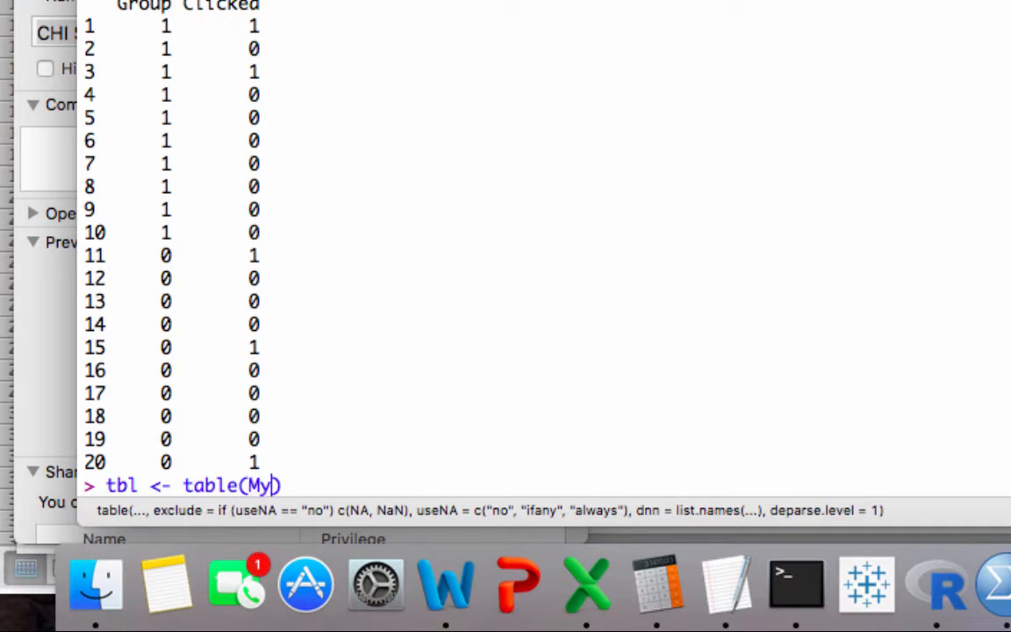
pyautogui.write('Data$')
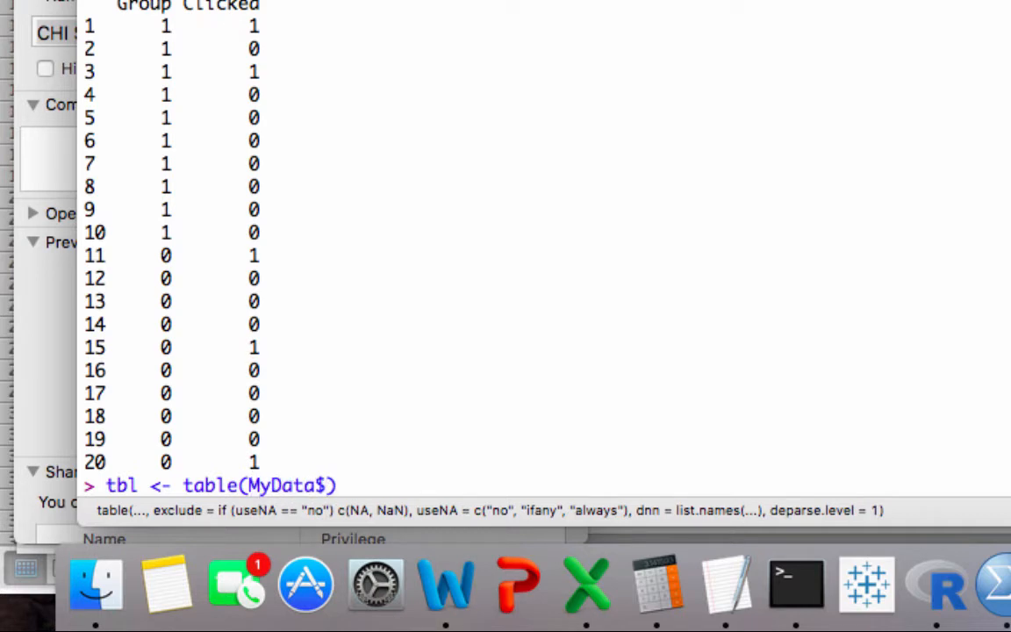
pyautogui.write('Group')
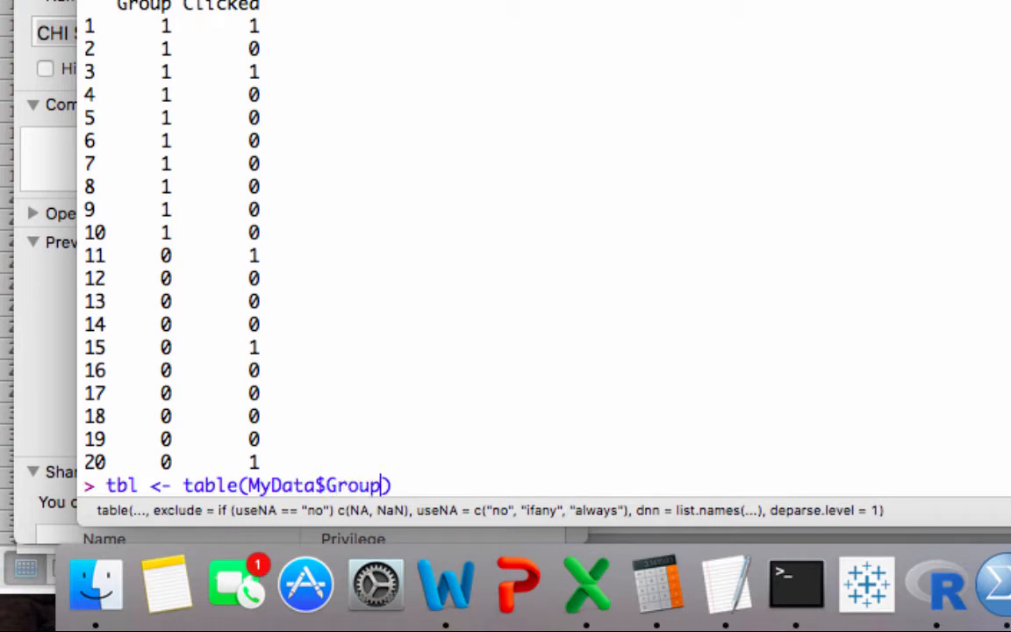
pyautogui.write(', MyD')
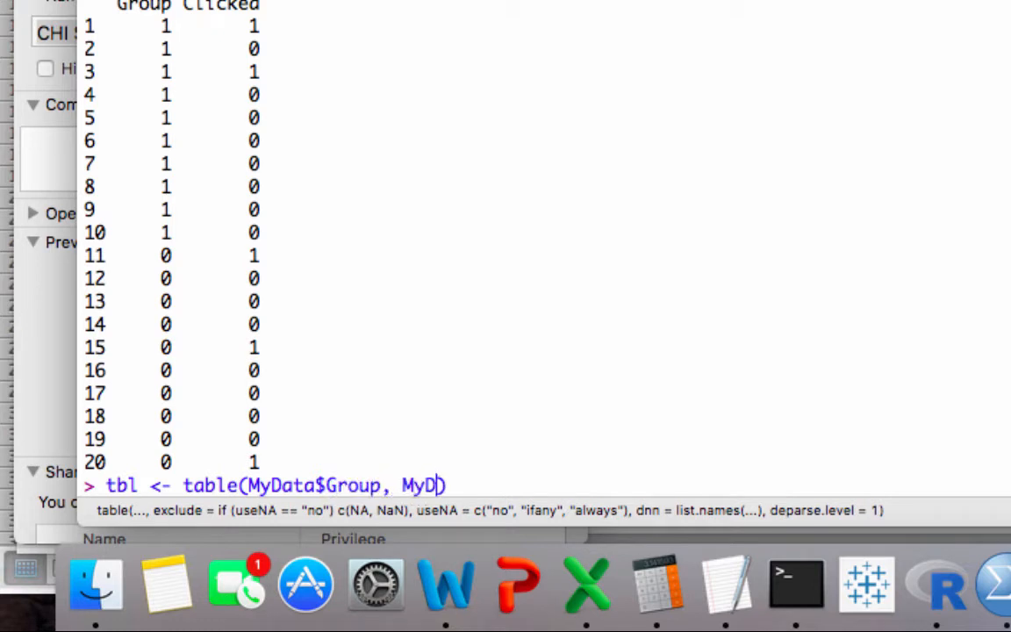
pyautogui.write('ata$')
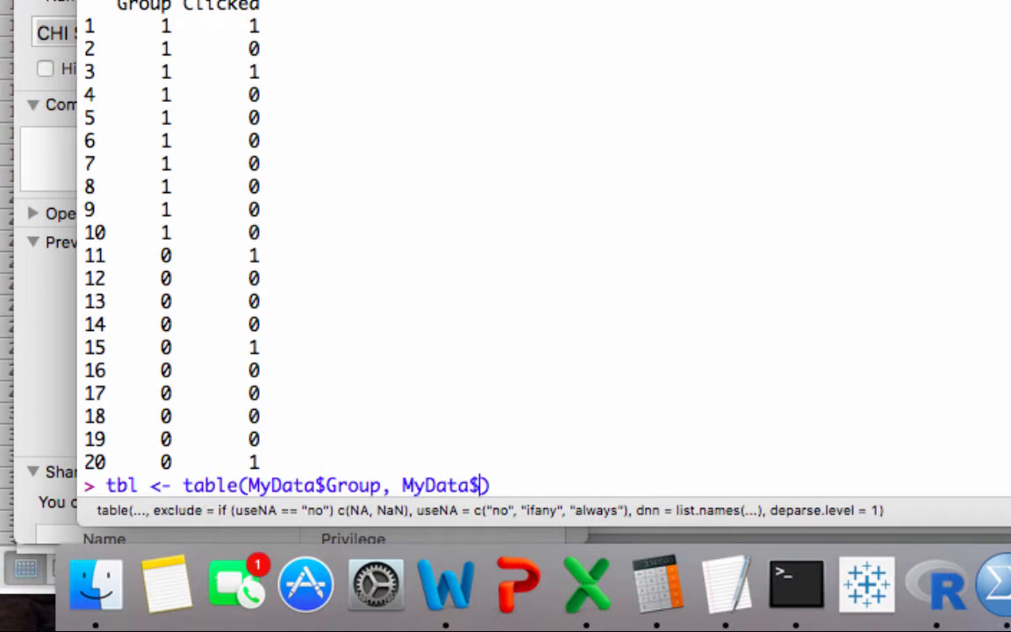
pyautogui.write('Clicked')
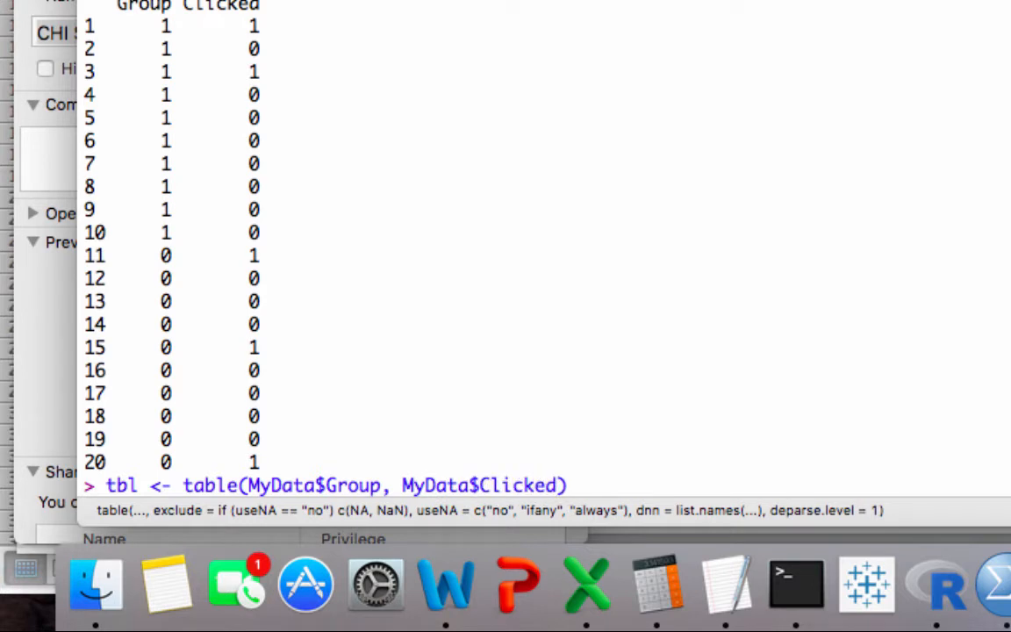
pyautogui.write('t')
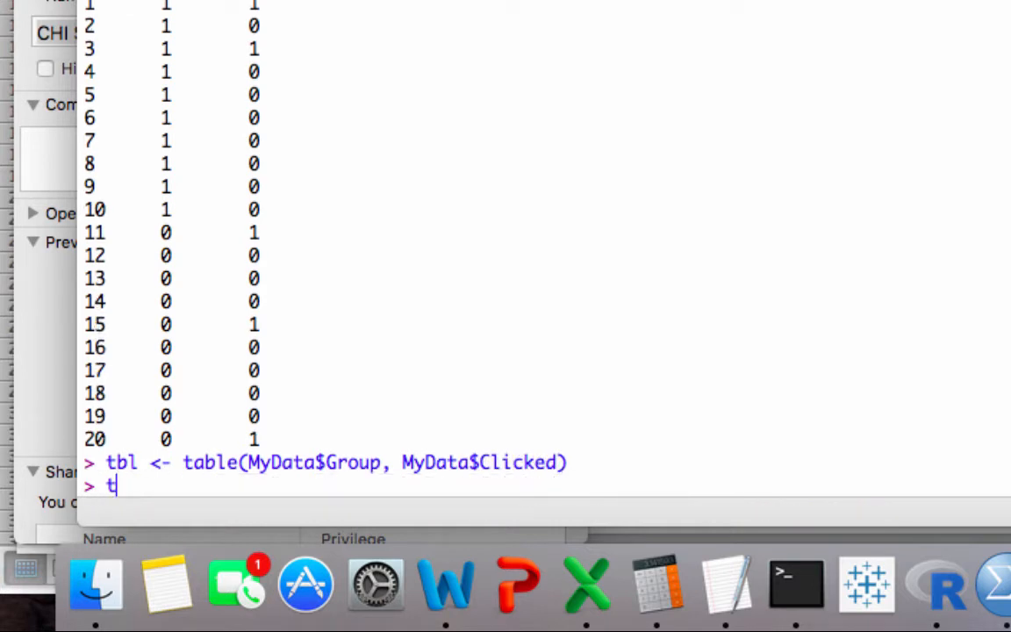
# Print tbl, showing counts 7 and 3 for group 0 and 8 and 2 for group 1.
pyautogui.press('Return')
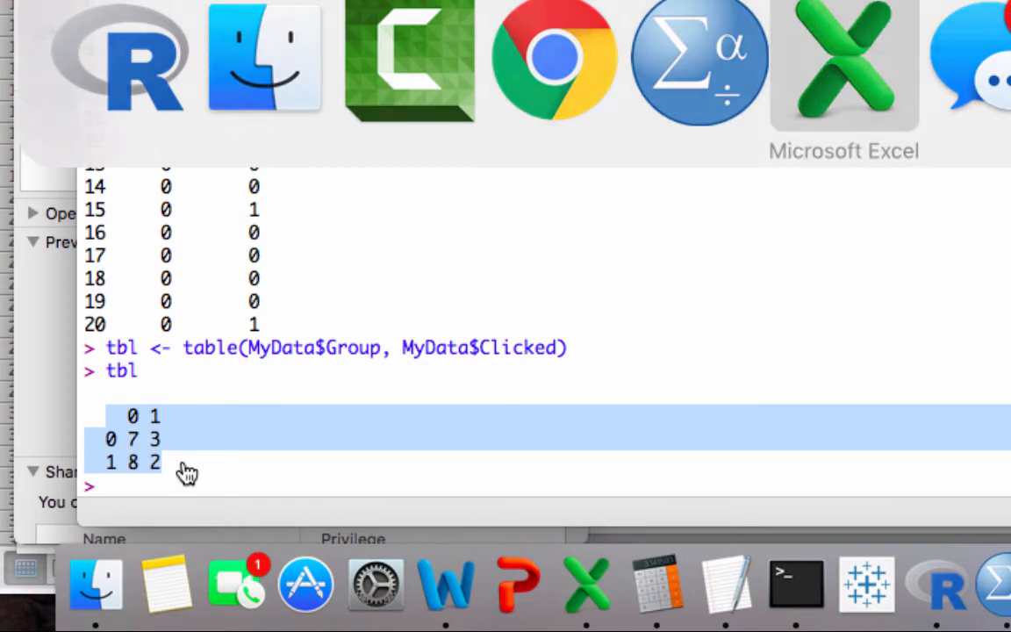
# In Excel, highlight the Group A and B Clicked/No Click counts for comparison with R's table.
pyautogui.click(842, 61)
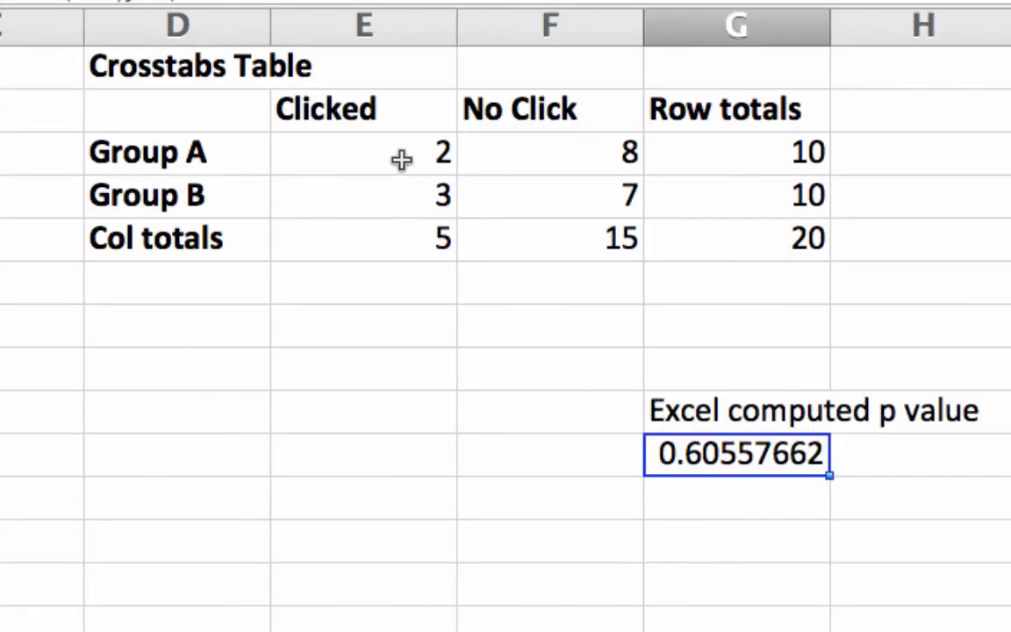
pyautogui.moveTo(364, 151); pyautogui.dragTo(550, 193)
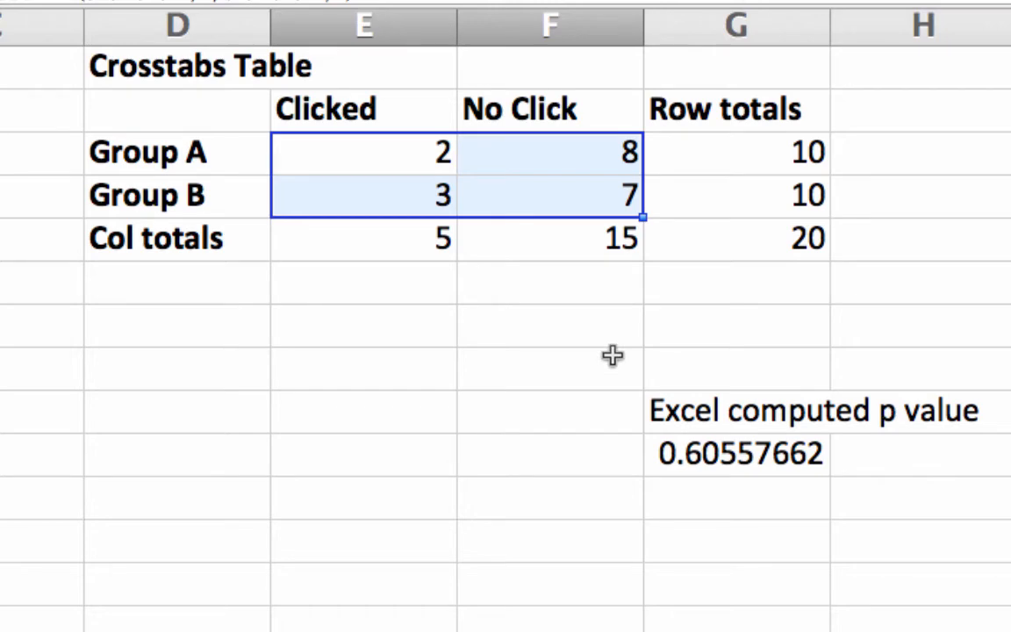
pyautogui.moveTo(613, 360)
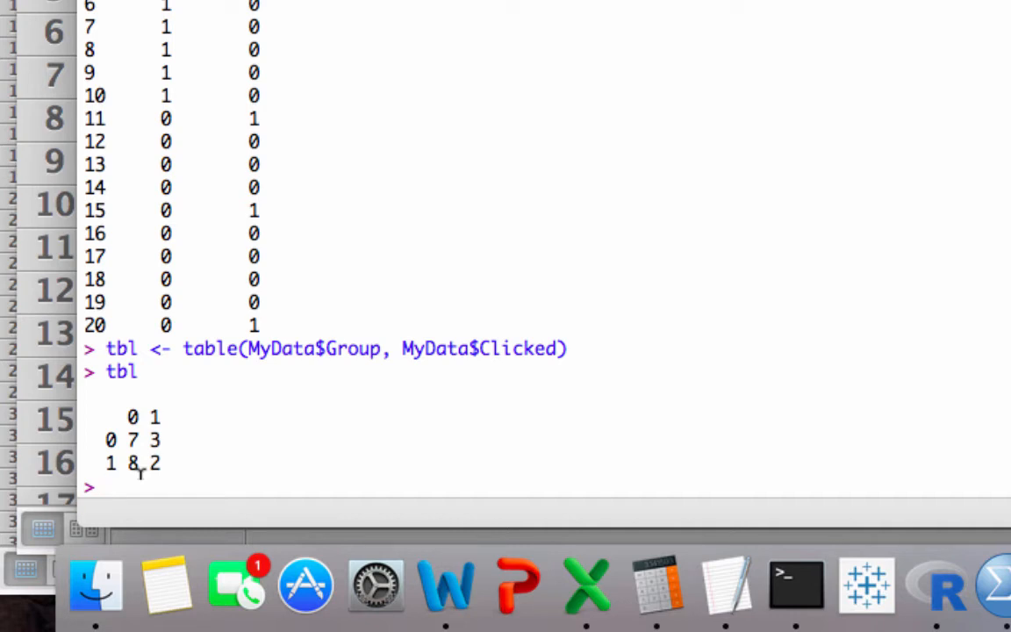
# Run chisq.test(tbl), giving X-squared = 0, df = 1, p-value = 1 with a warning.
pyautogui.write('c')
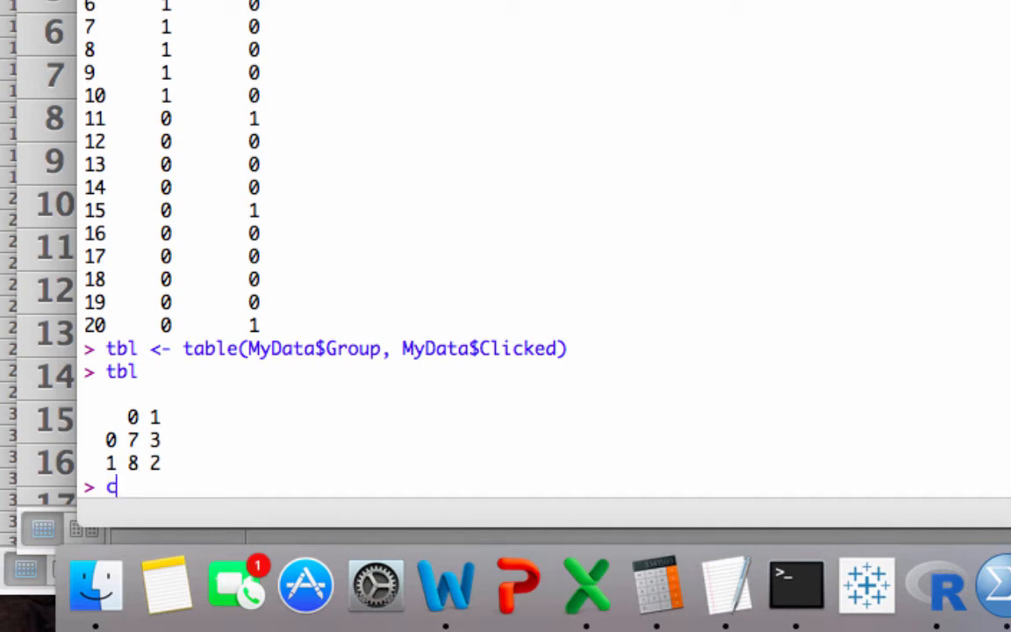
pyautogui.write('hi')
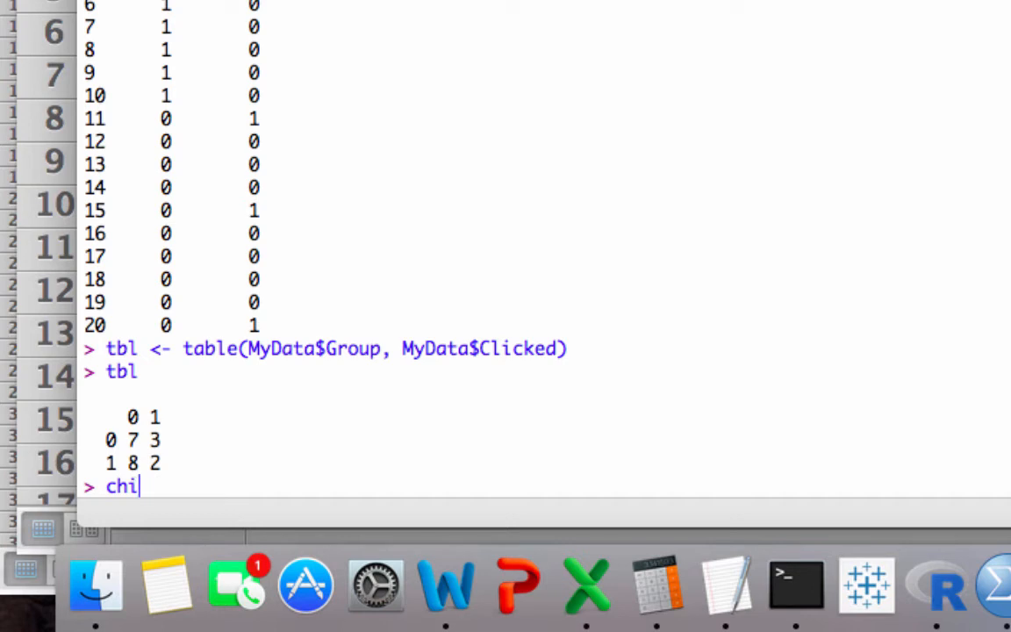
pyautogui.write('sq')
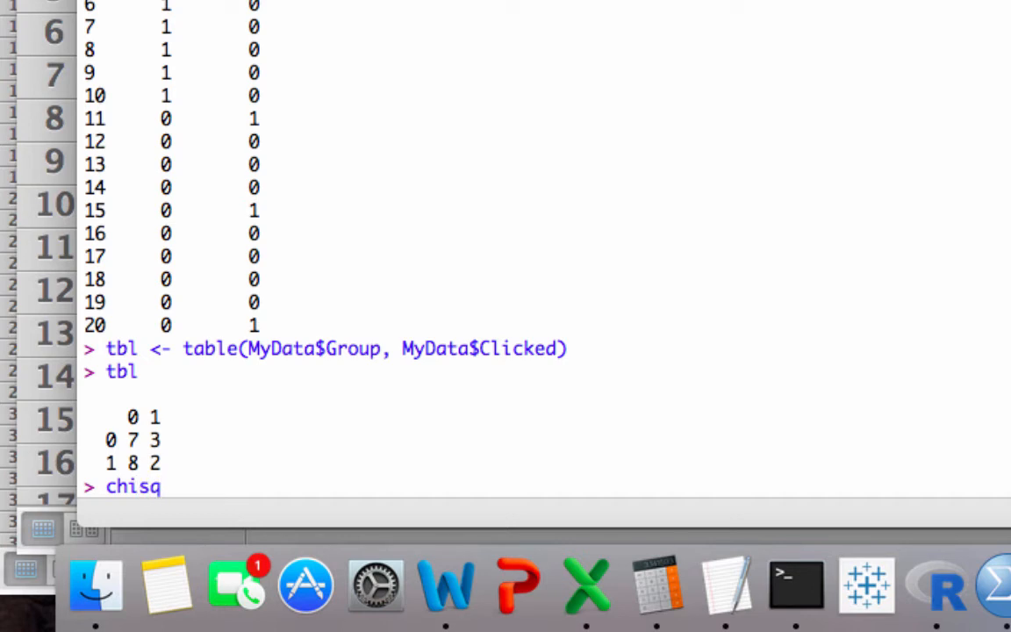
pyautogui.write('.test')
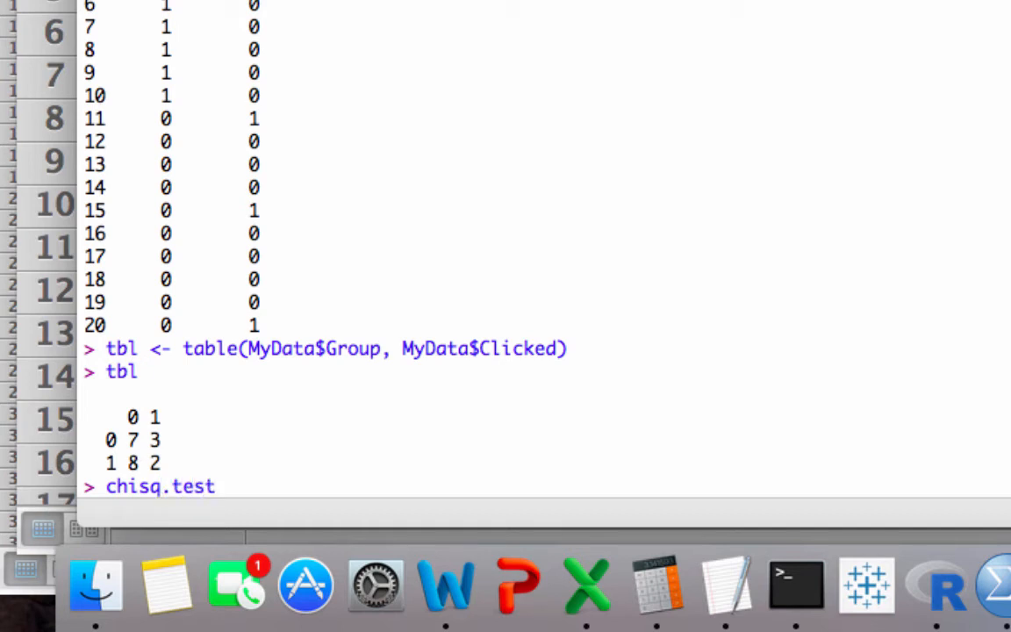
pyautogui.write('()')
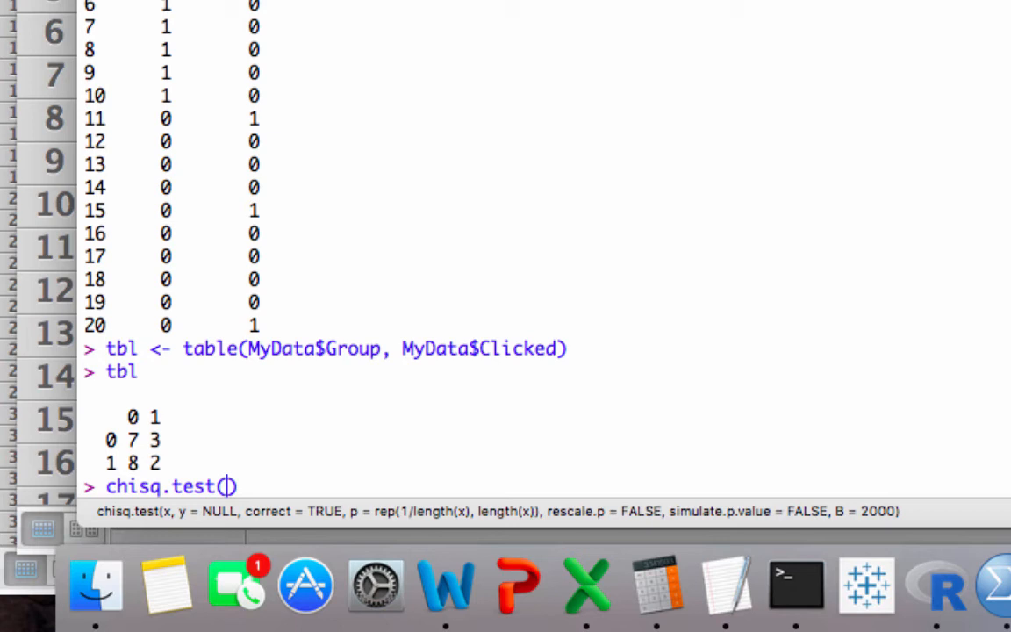
pyautogui.write('tbl')
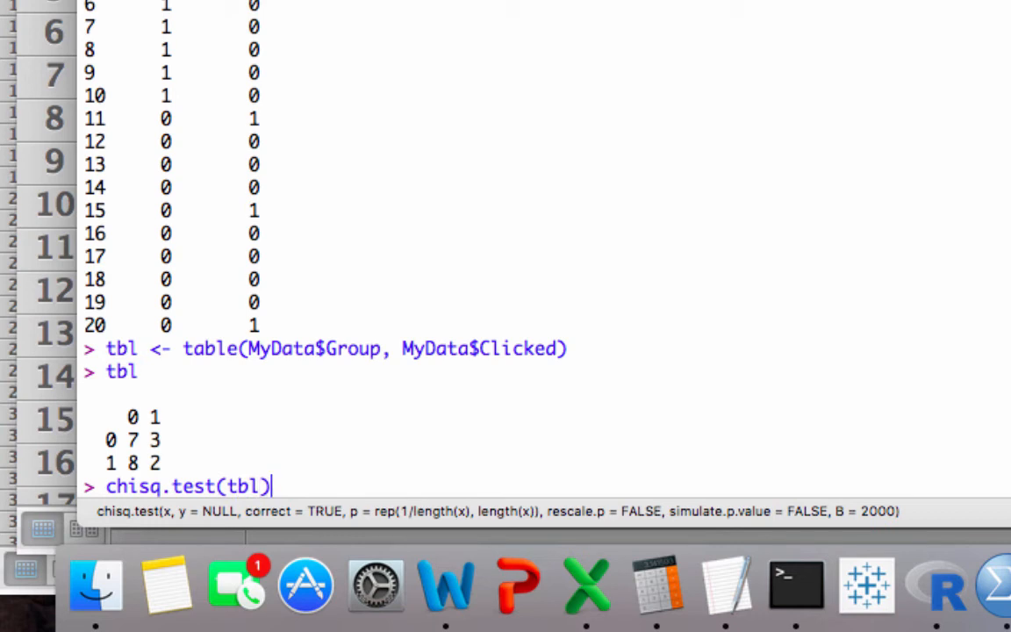
pyautogui.press('Return')
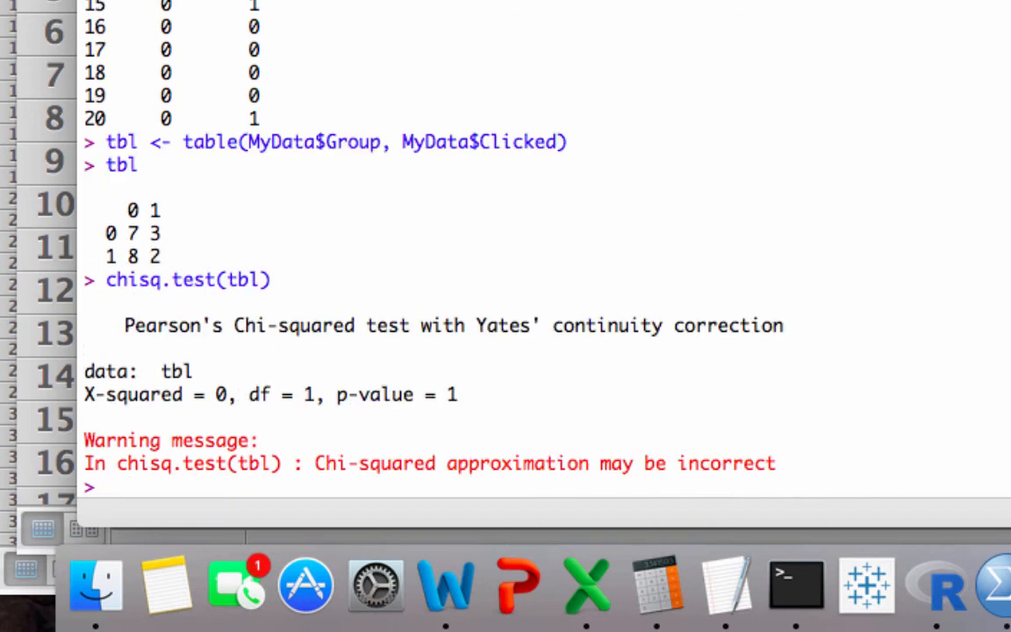